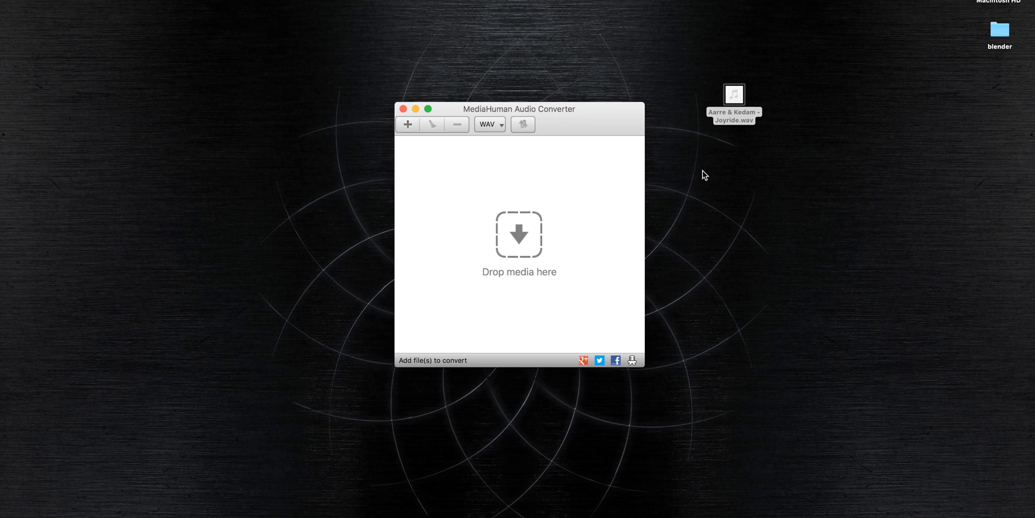
mouse_move(487, 129)
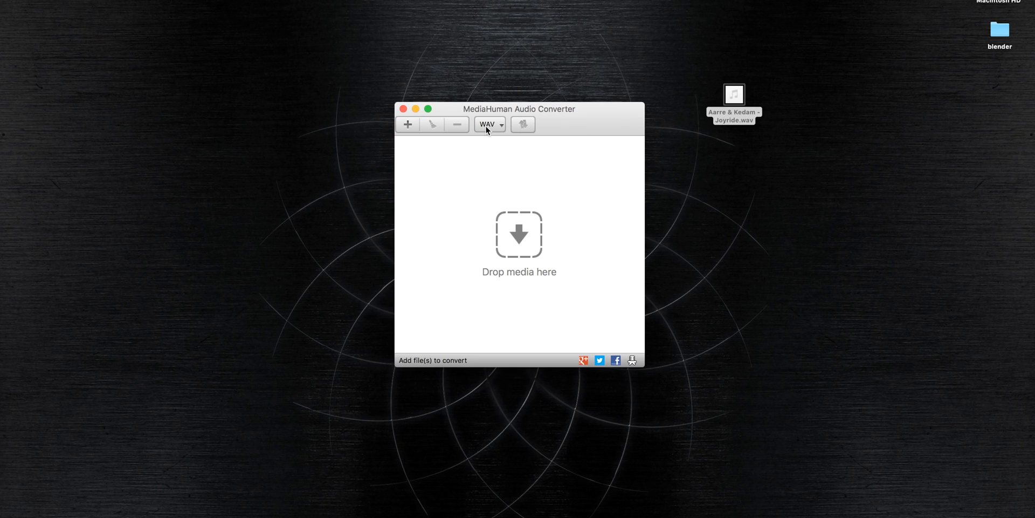
Set the output format to MP3 with the stereo, 44100 Hz, 320 kbps preset
click(500, 124)
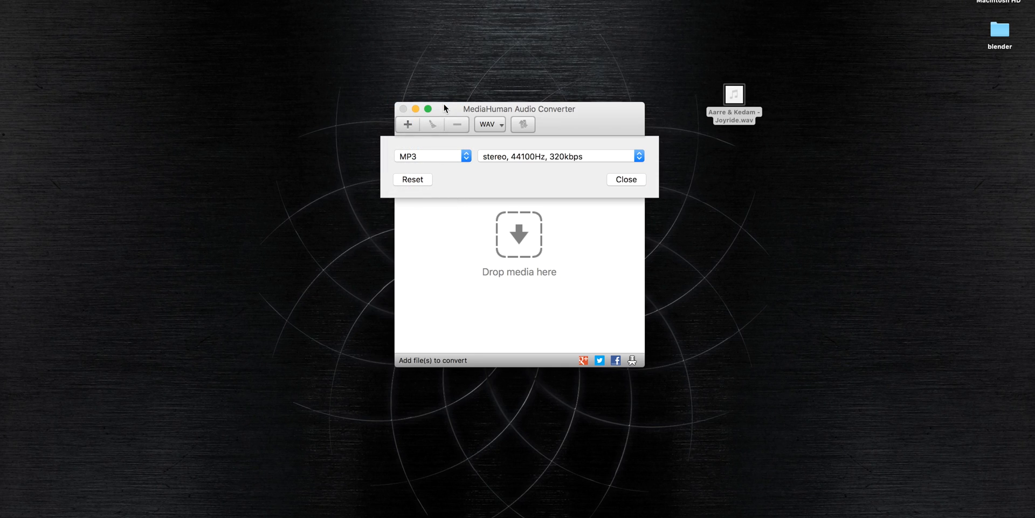
mouse_move(580, 163)
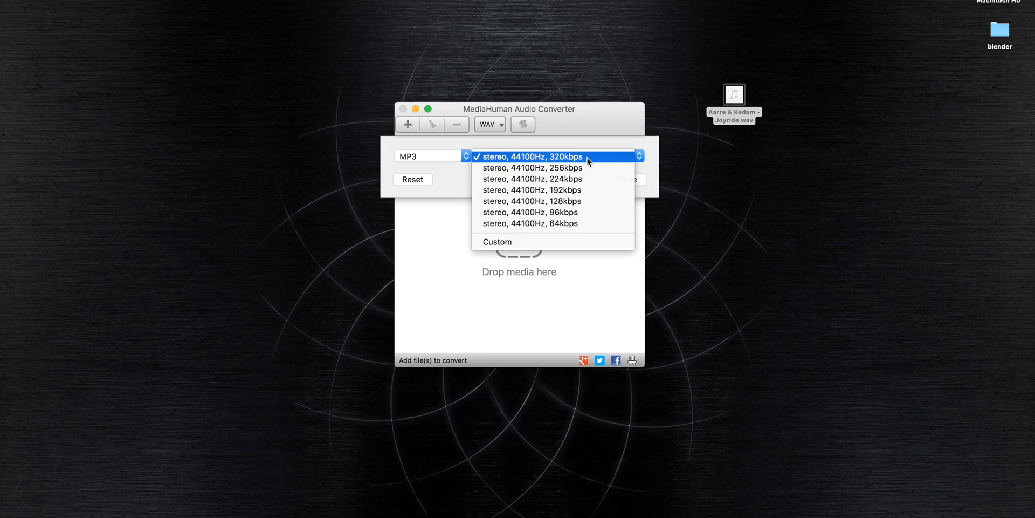
mouse_move(555, 190)
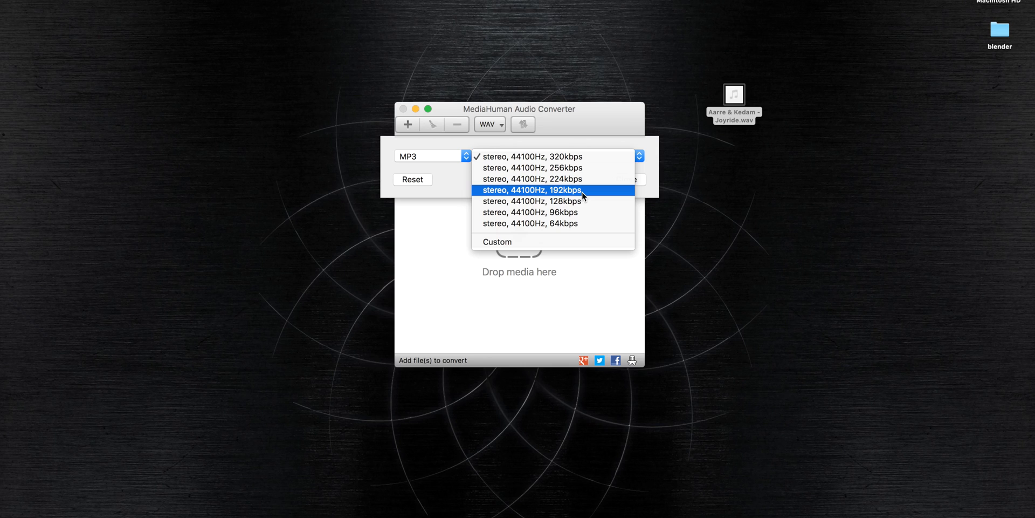
mouse_move(587, 157)
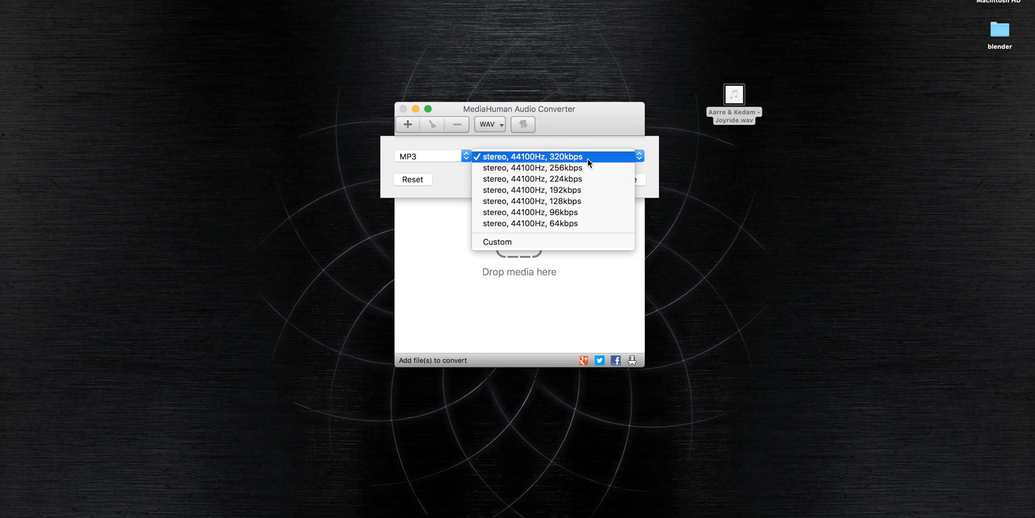
click(531, 156)
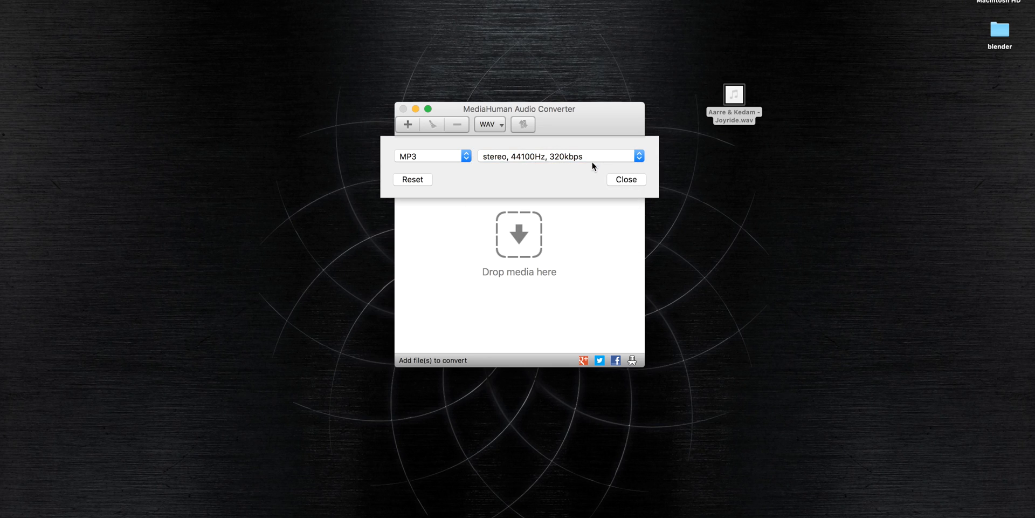
Convert the Aarre & Kedam - Joyride WAV to MP3 and select the completed item
click(624, 179)
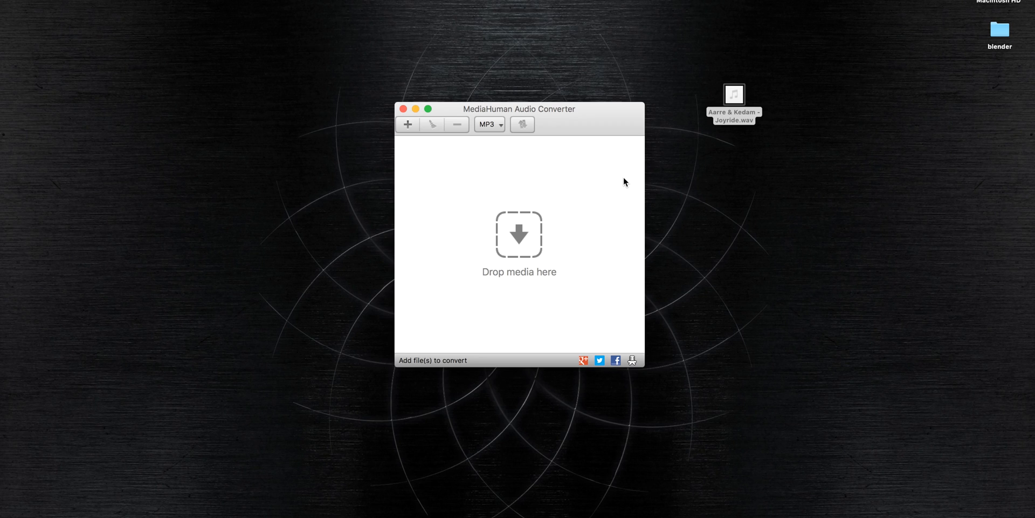
mouse_move(724, 100)
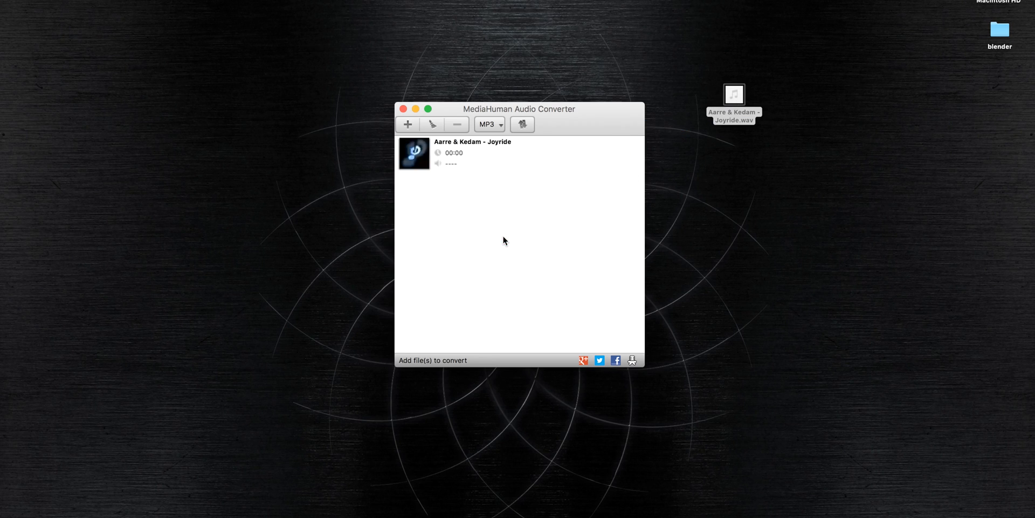
click(521, 124)
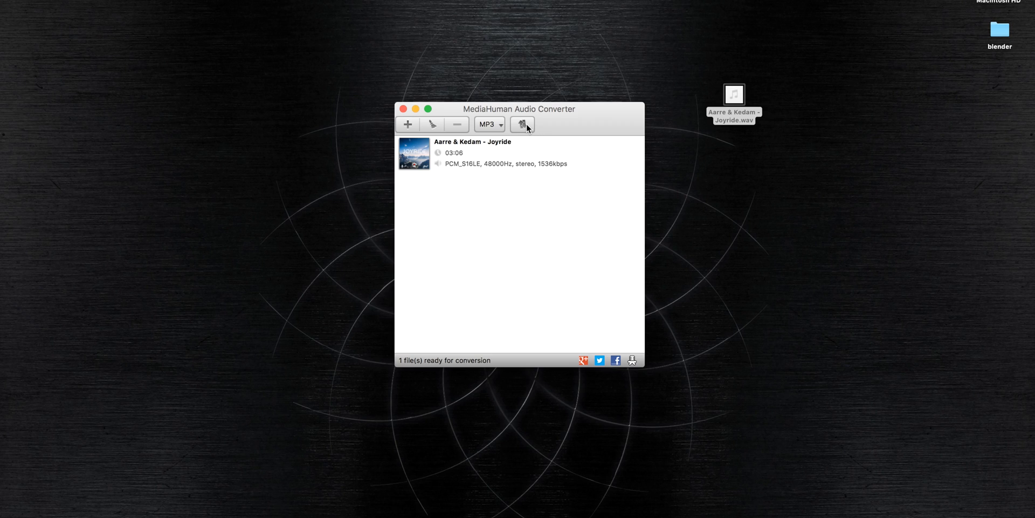
click(521, 124)
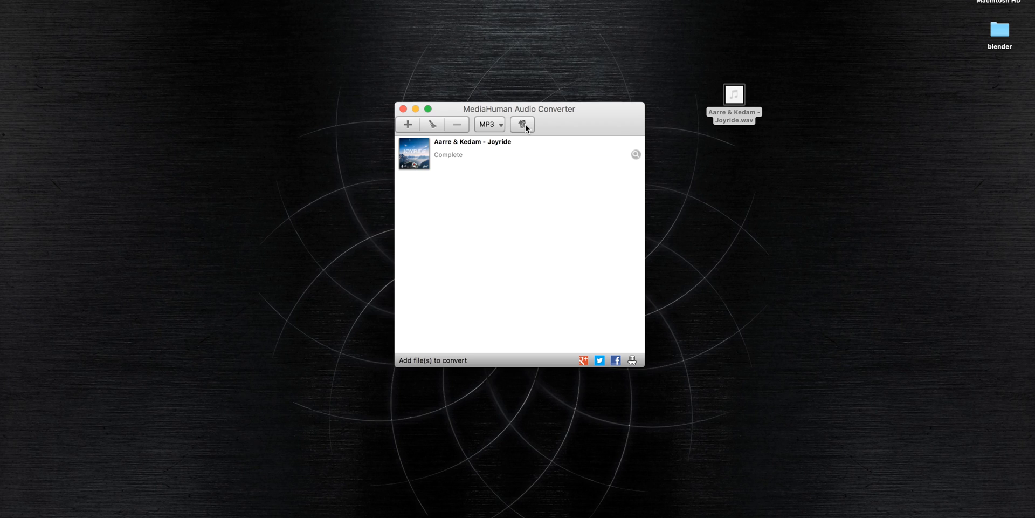
mouse_move(505, 150)
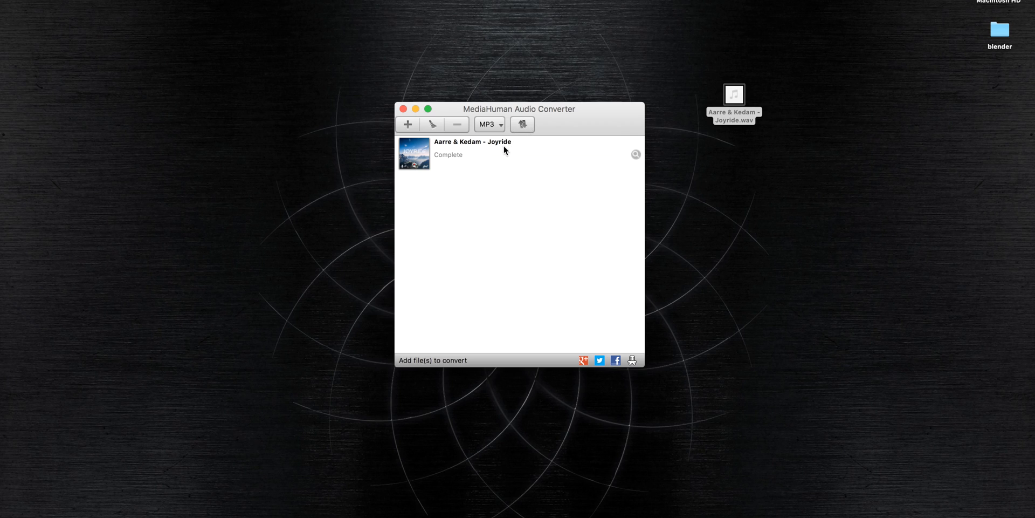
click(502, 150)
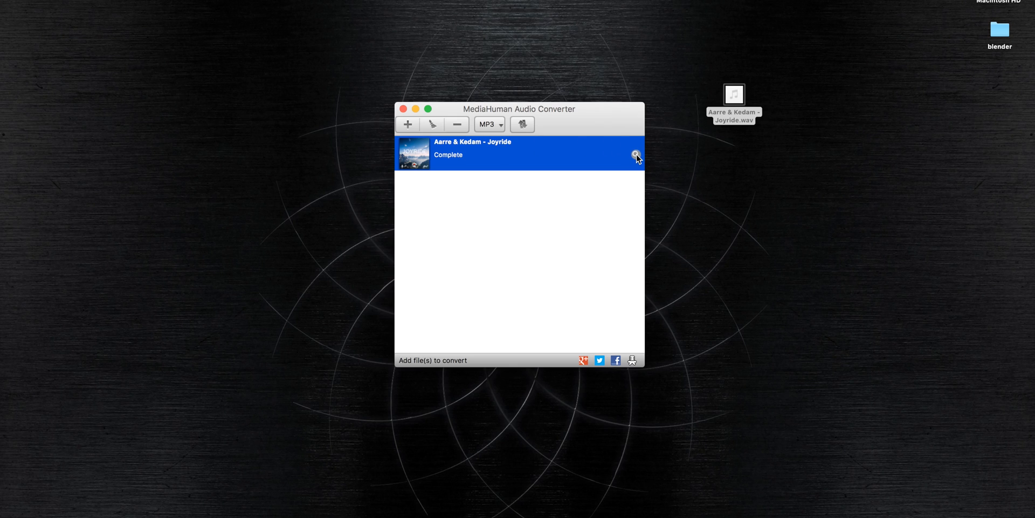
Reveal the 8.9 MB Joyride MP3 in Finder, then return to the converter
click(635, 154)
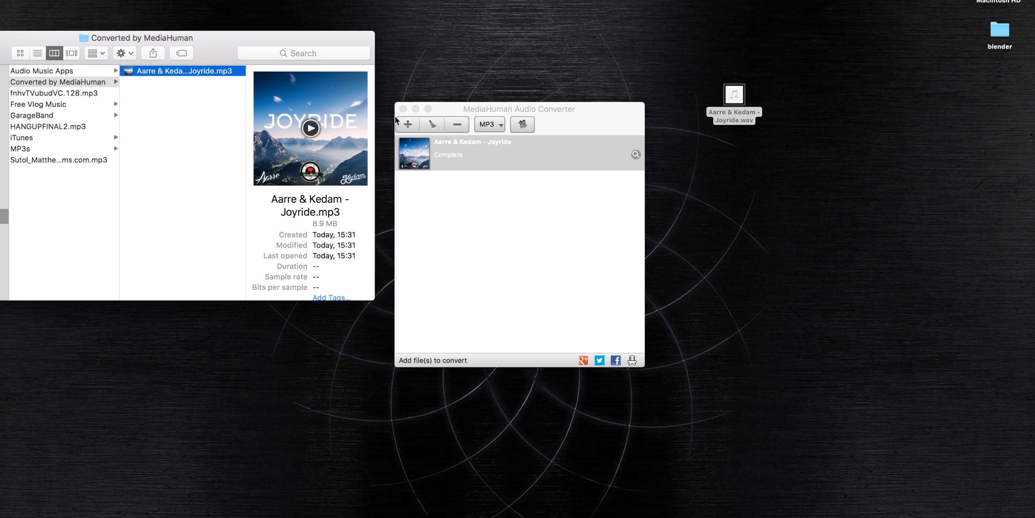
mouse_move(533, 153)
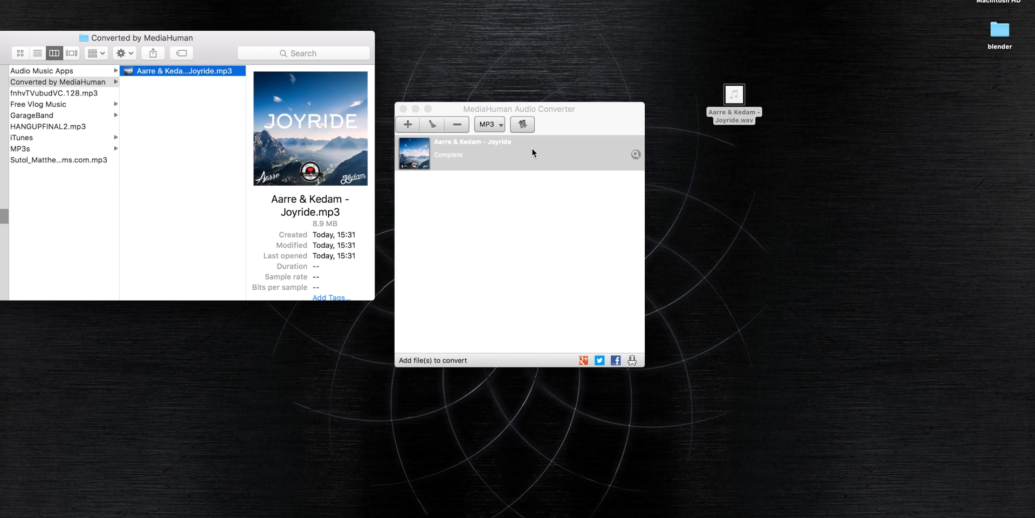
click(456, 124)
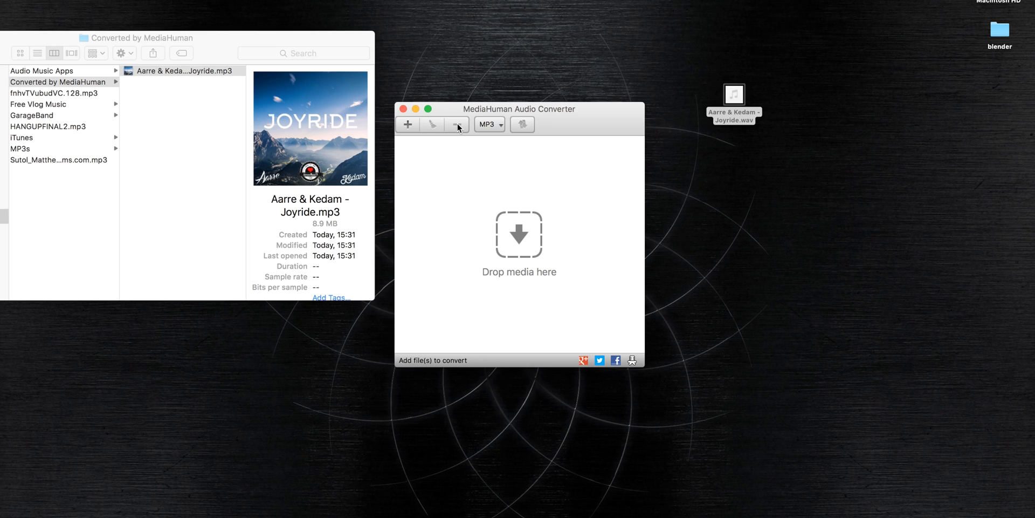
mouse_move(490, 124)
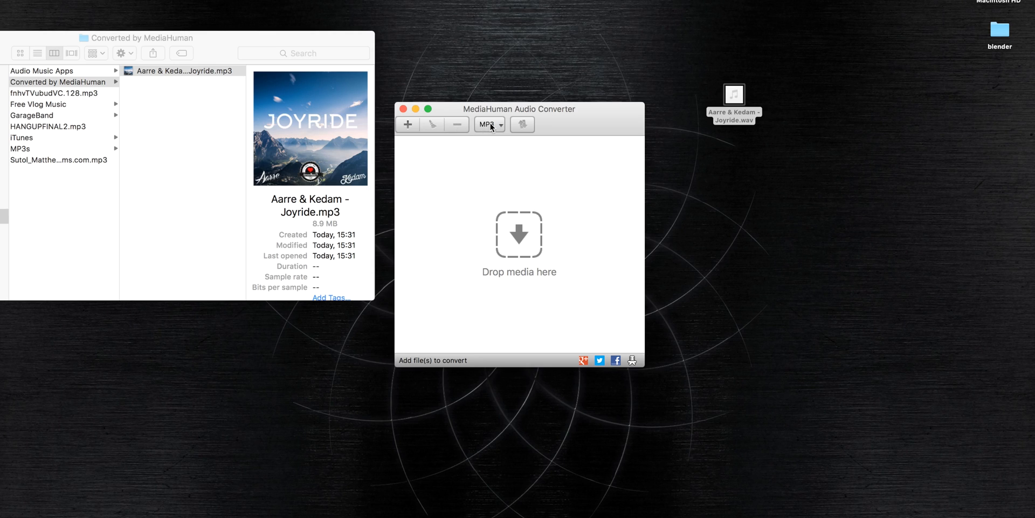
Switch the output format to WAV with stereo, 48000 Hz
click(489, 124)
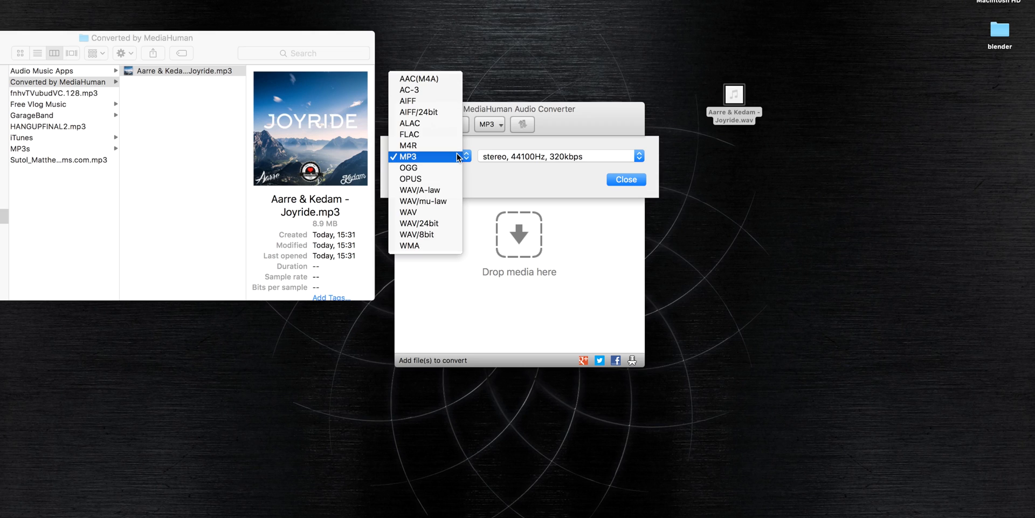
click(408, 211)
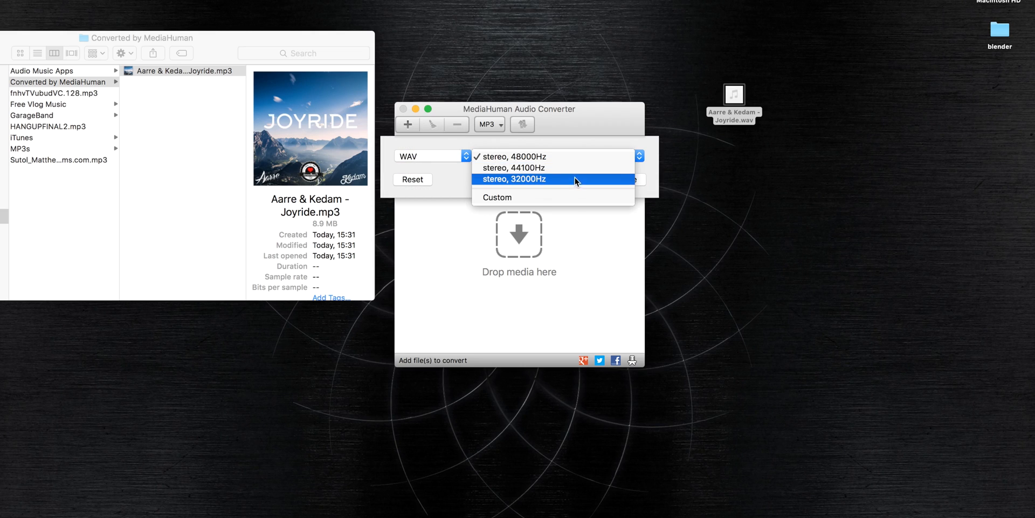
mouse_move(575, 156)
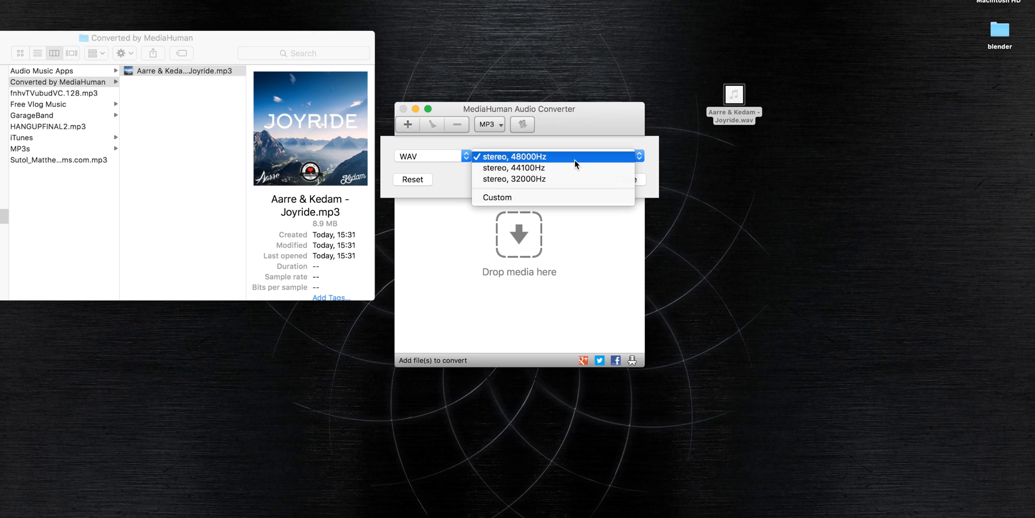
mouse_move(569, 160)
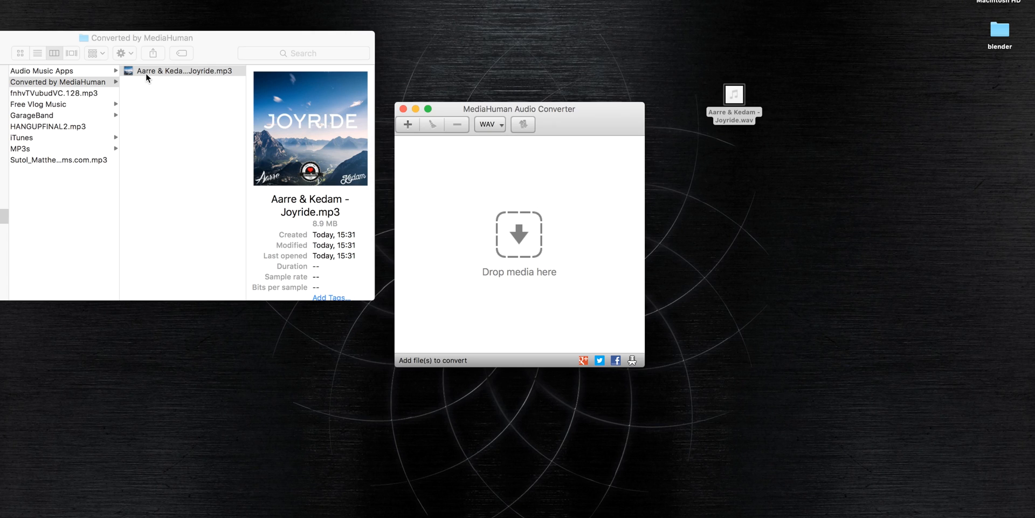
mouse_move(494, 238)
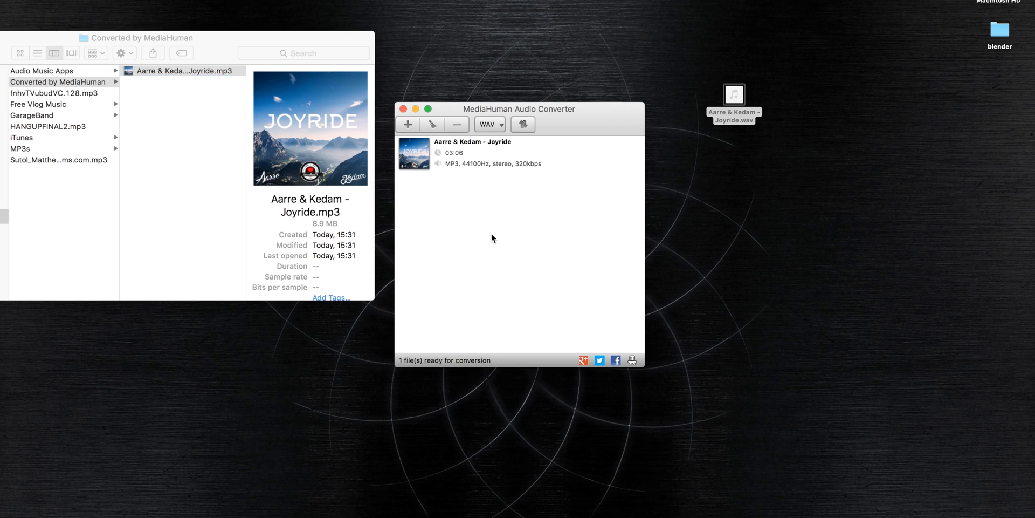
Convert the Joyride MP3 to WAV and select the new 37.3 MB WAV in Finder
click(523, 124)
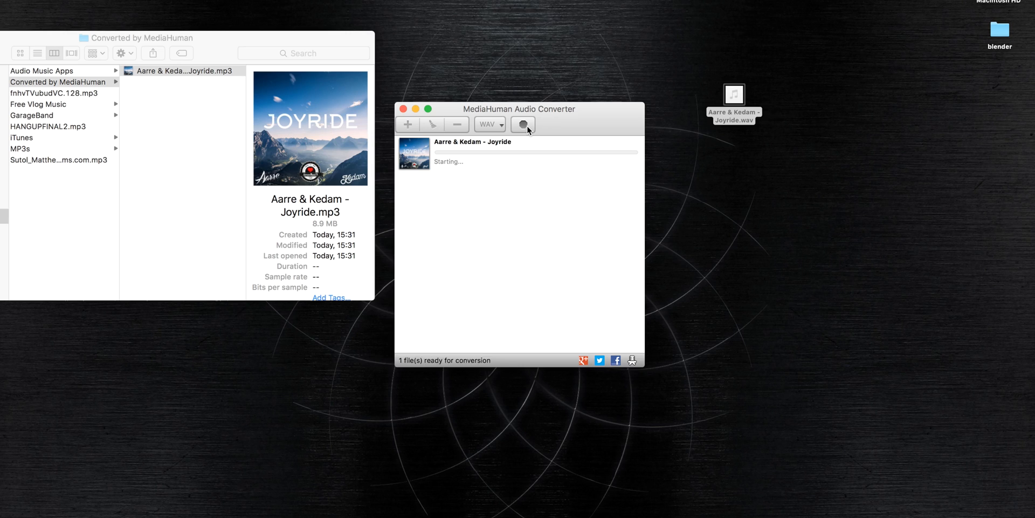
click(523, 124)
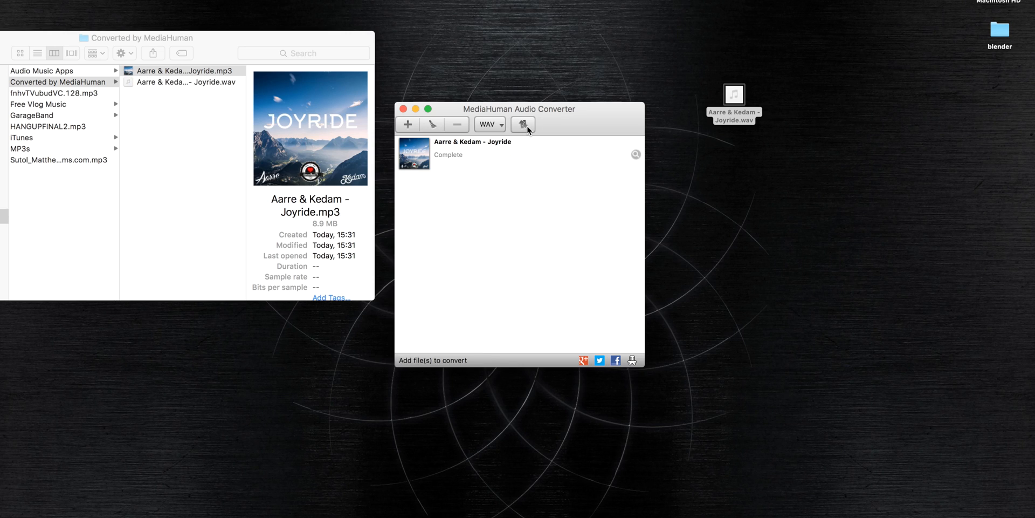
click(185, 70)
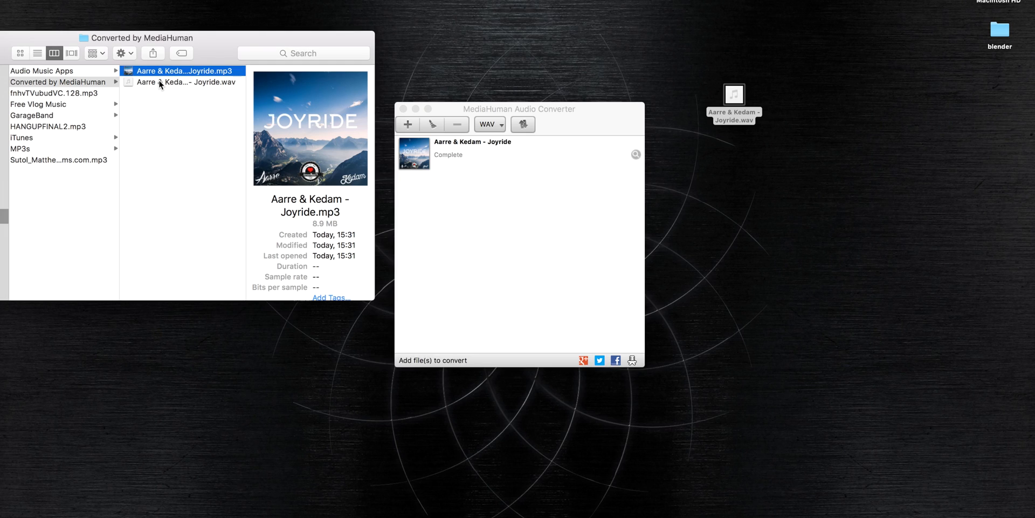
click(184, 82)
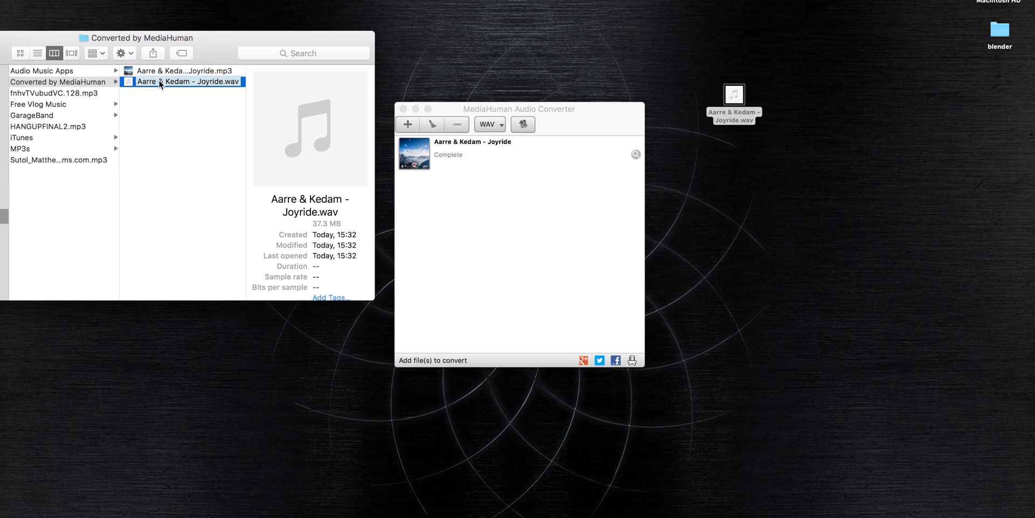
Bring the converter window, with its completed Joyride job, back to the front
click(519, 109)
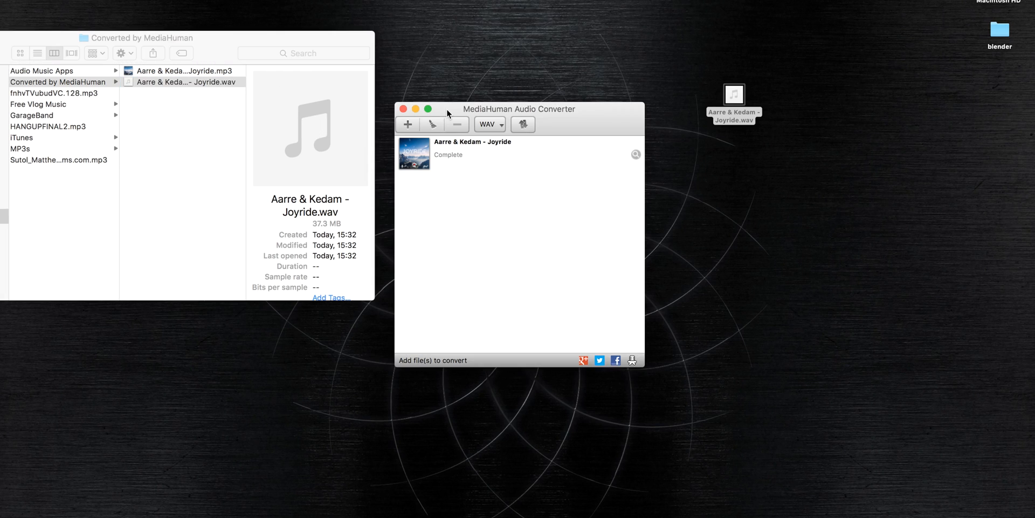
mouse_move(450, 137)
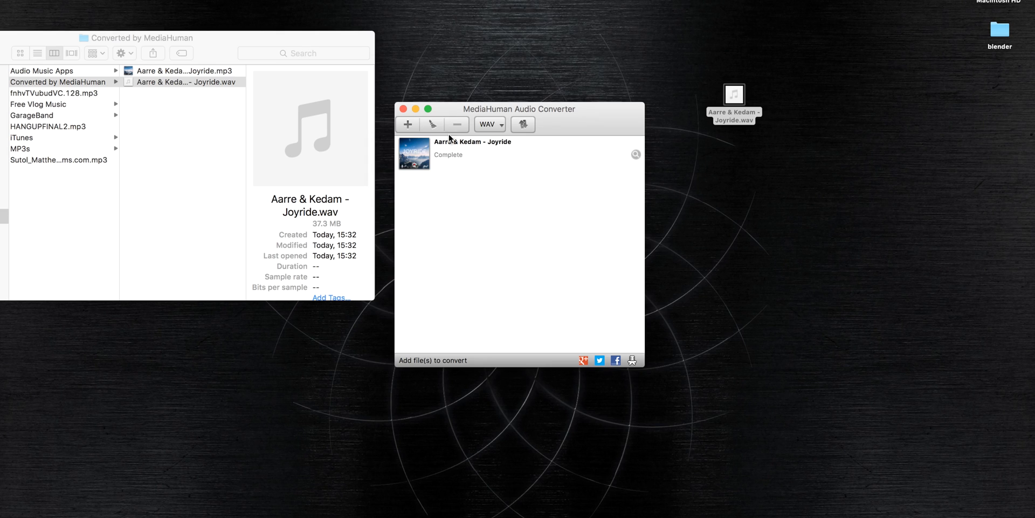
mouse_move(519, 260)
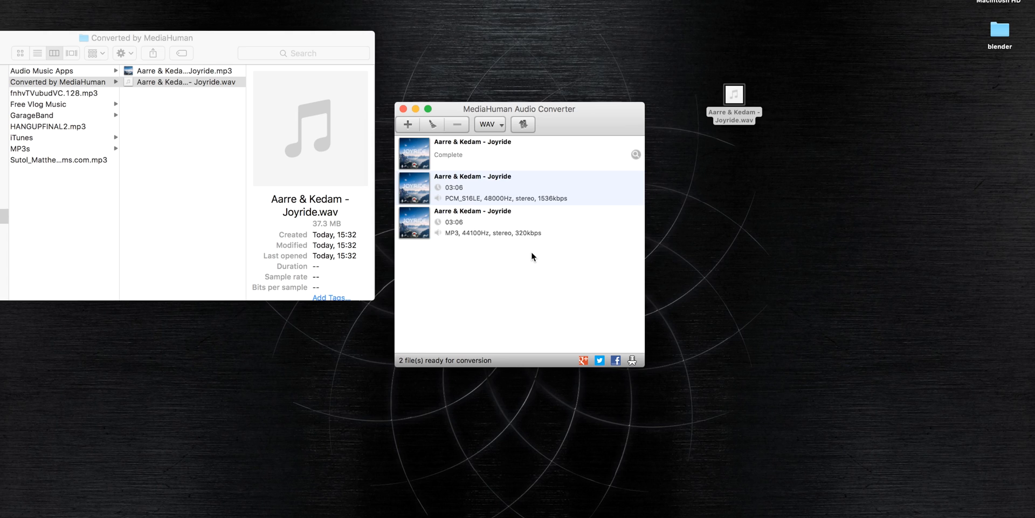
mouse_move(562, 132)
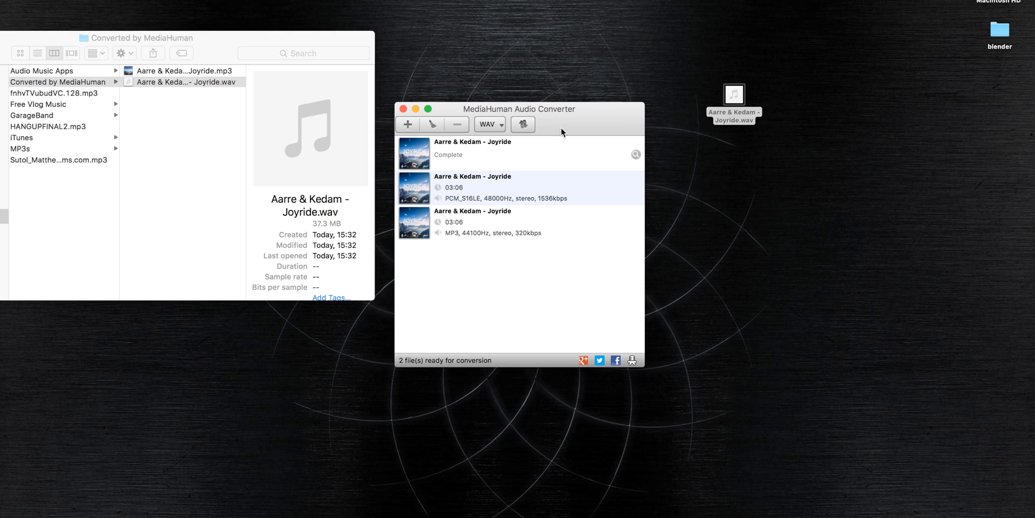